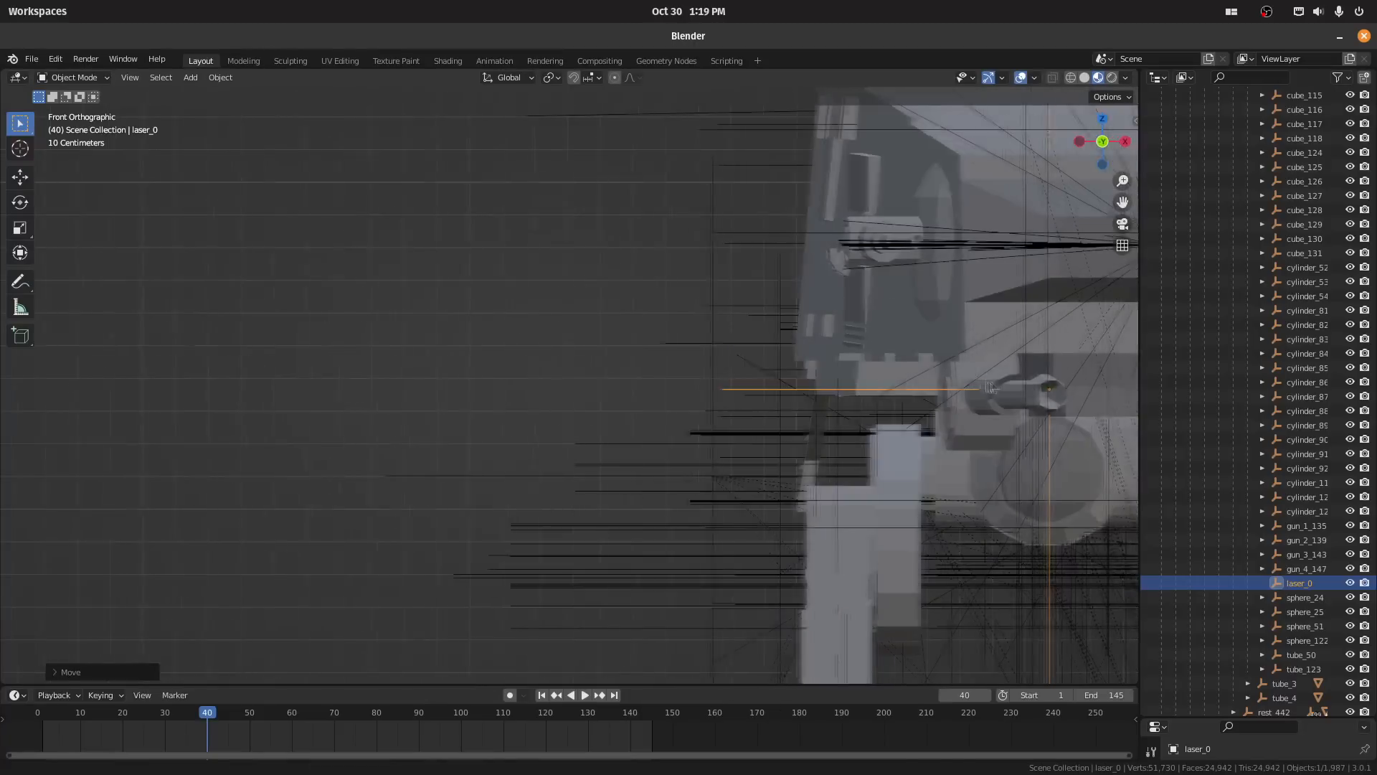
Select laser_0 in the outliner and duplicate it as laser_0.001.
{"action": "left_click", "coordinate": [584, 694]}
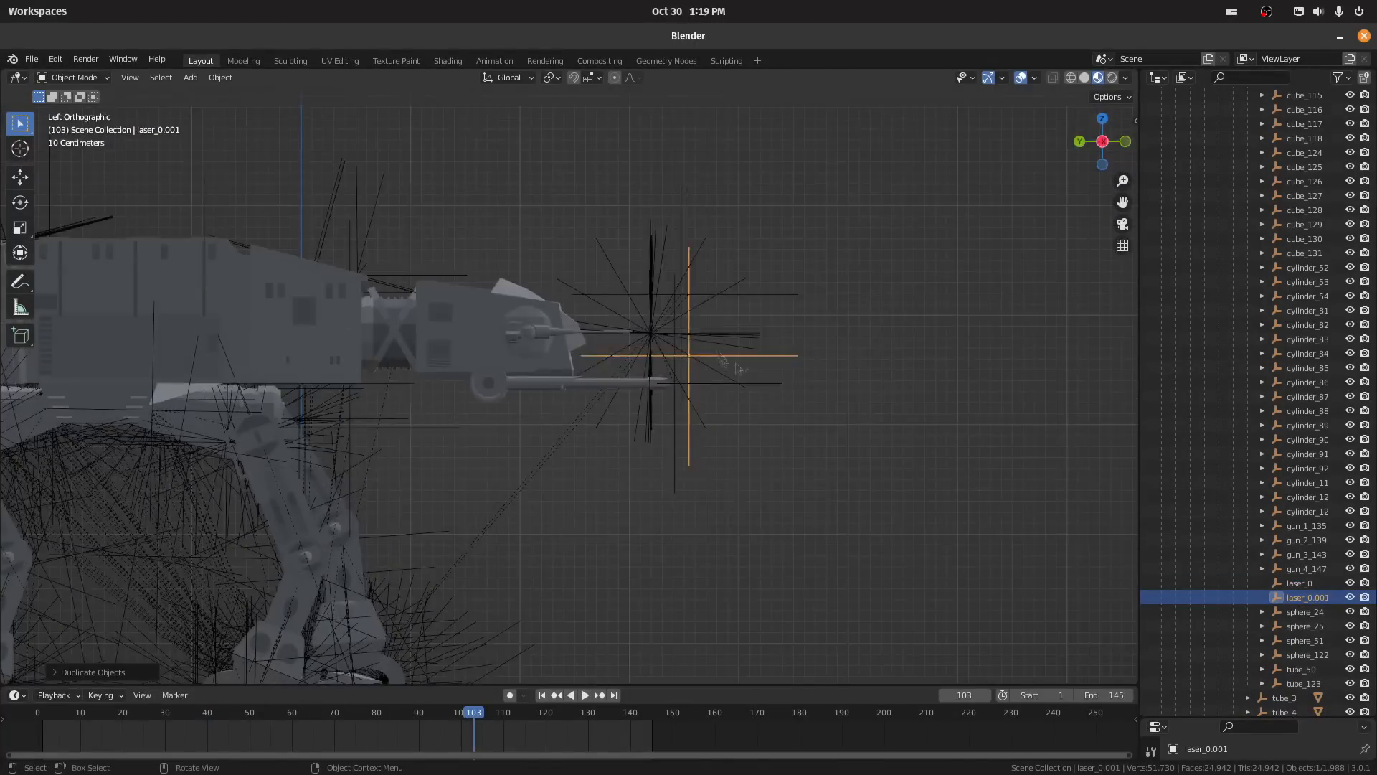
{"action": "left_click", "coordinate": [585, 695]}
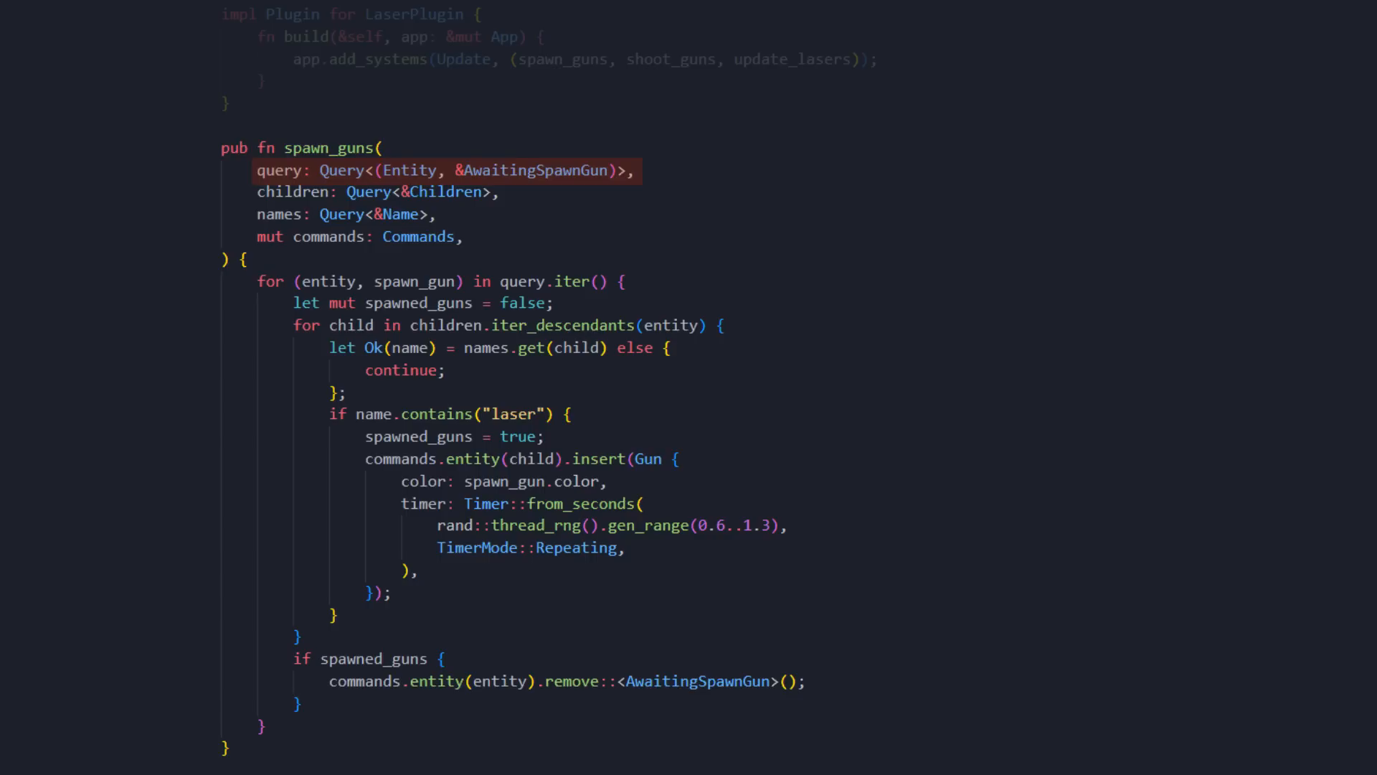
{"action": "left_click", "coordinate": [377, 190]}
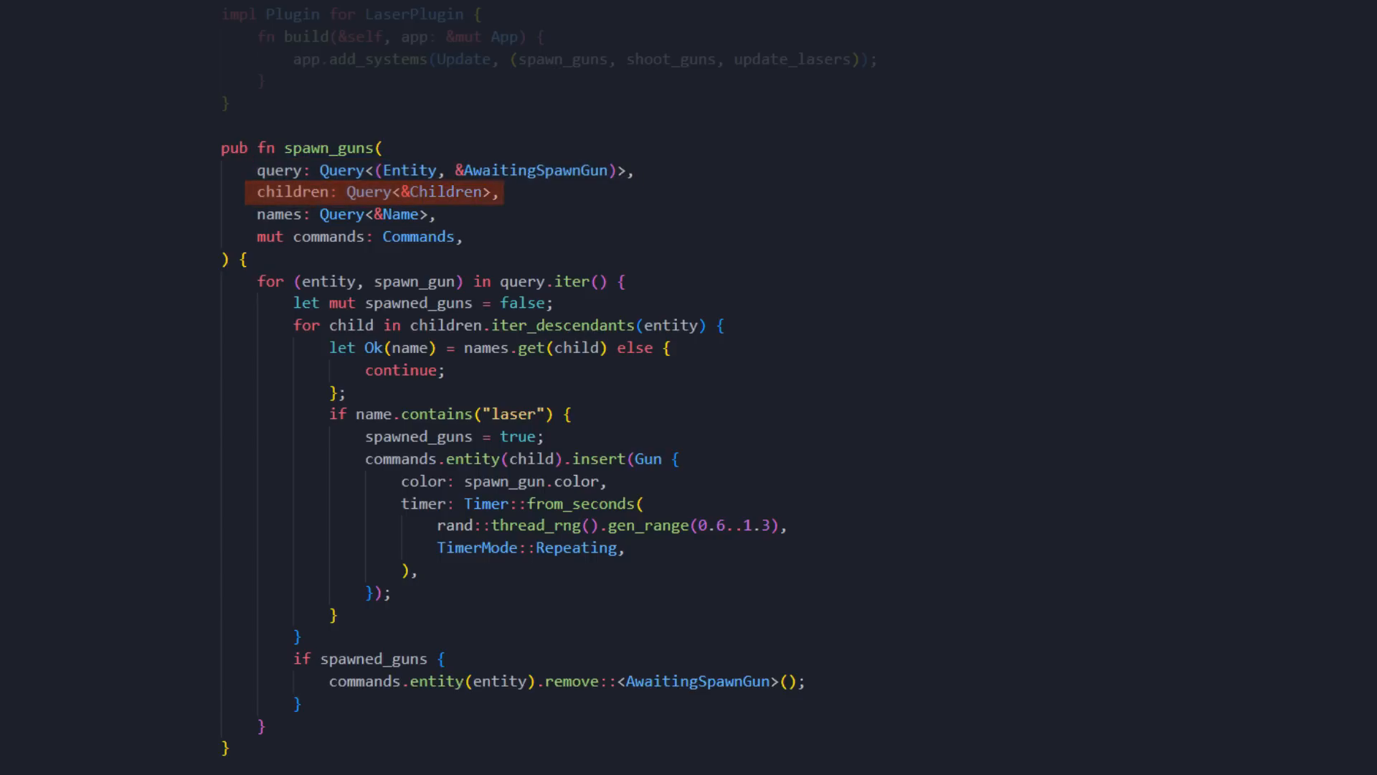
{"action": "double_click", "coordinate": [329, 281]}
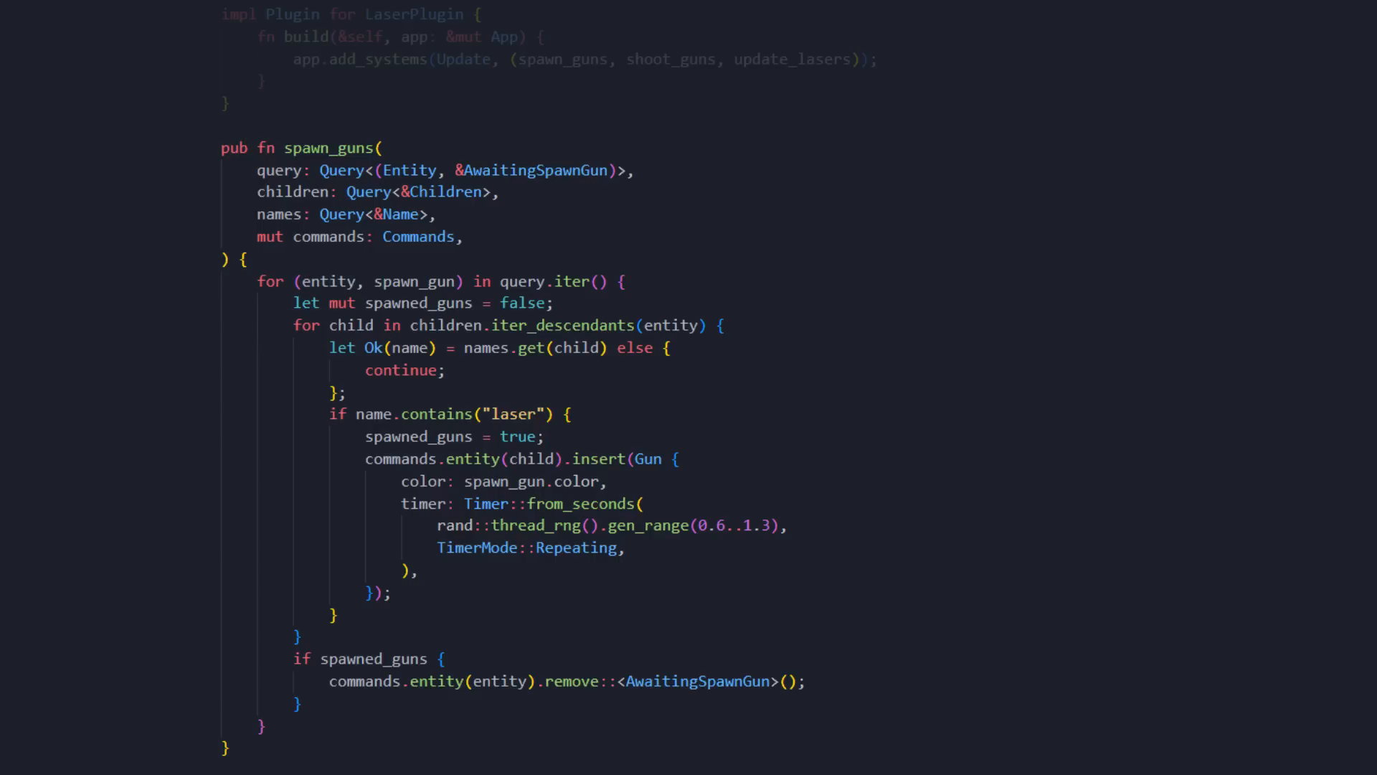
{"action": "left_click", "coordinate": [501, 325]}
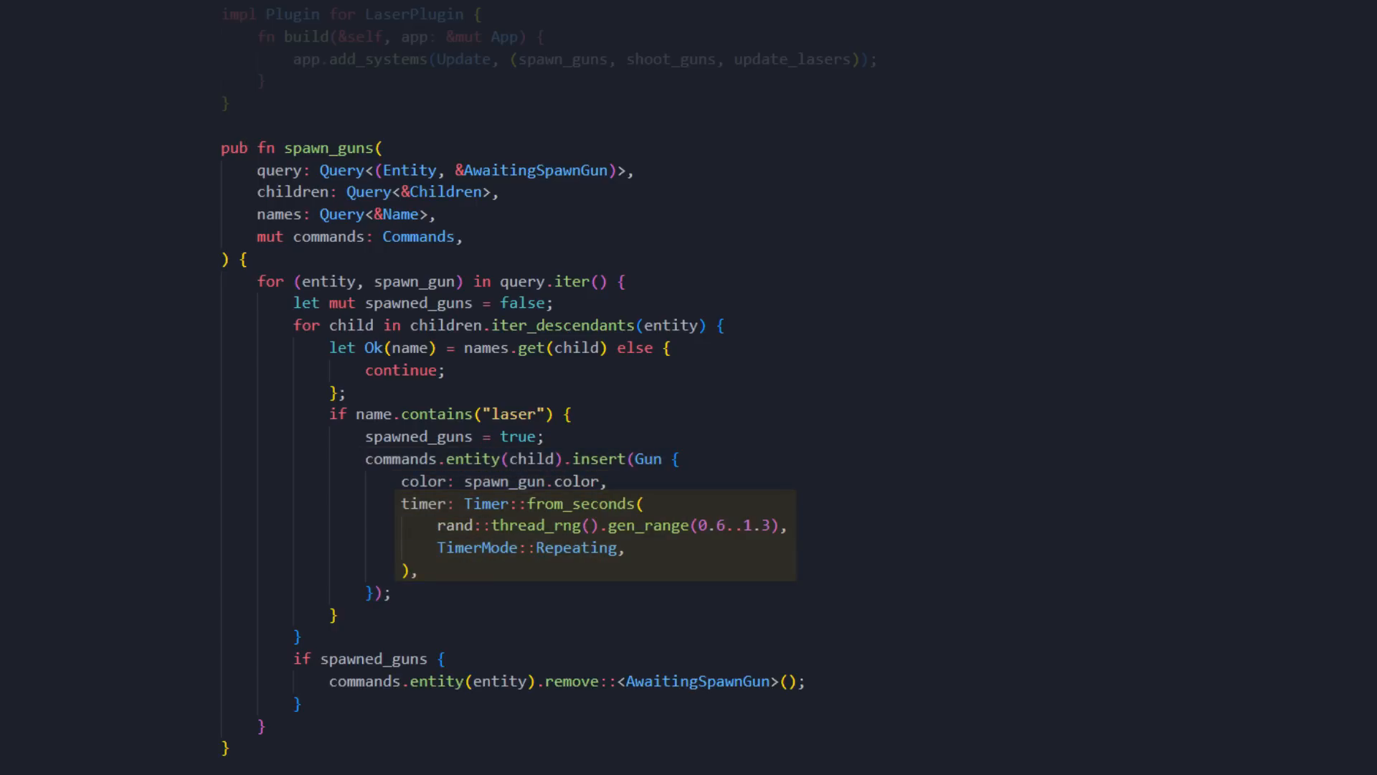
{"action": "scroll", "scroll_direction": "down", "scroll_amount": 3}
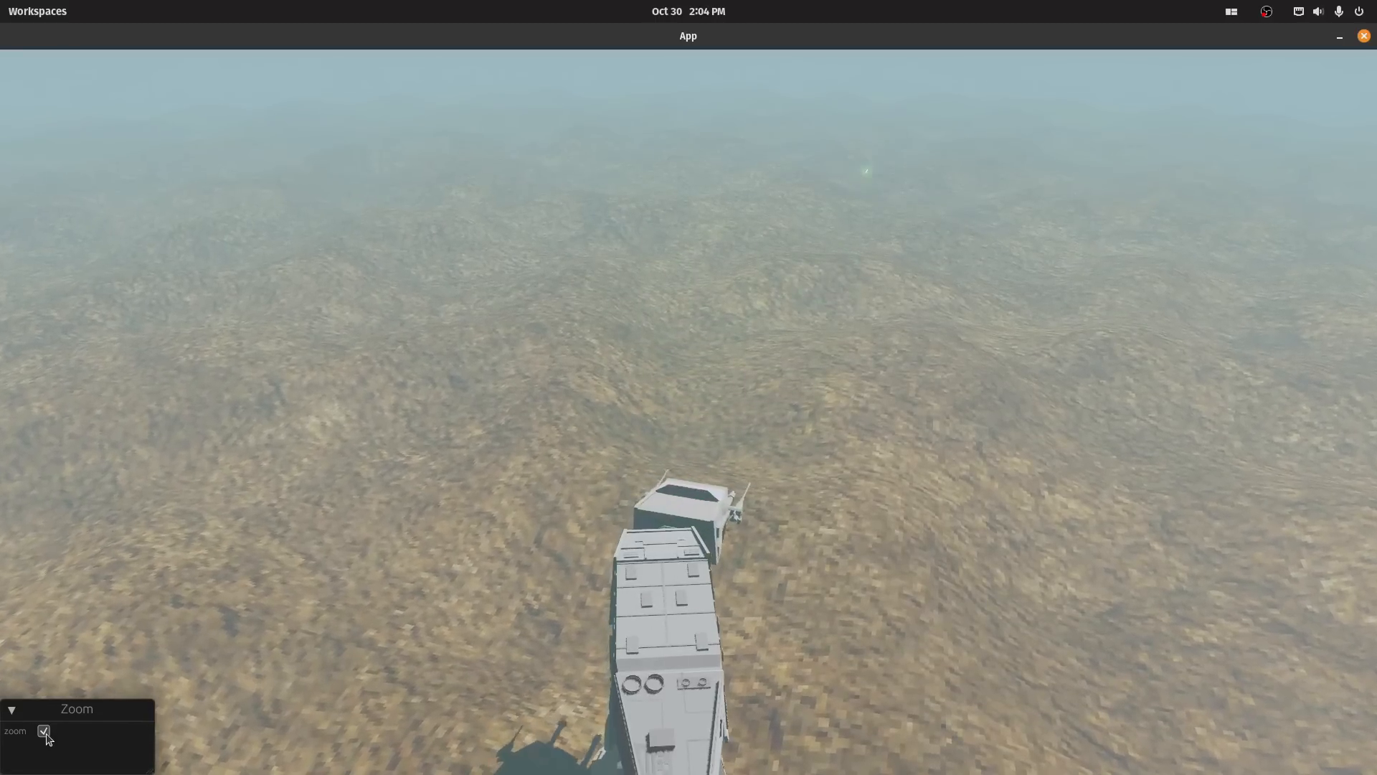
Disable the camera zoom checkbox and drag the LandscapeMaterial terrain_size value.
{"action": "left_click", "coordinate": [44, 730]}
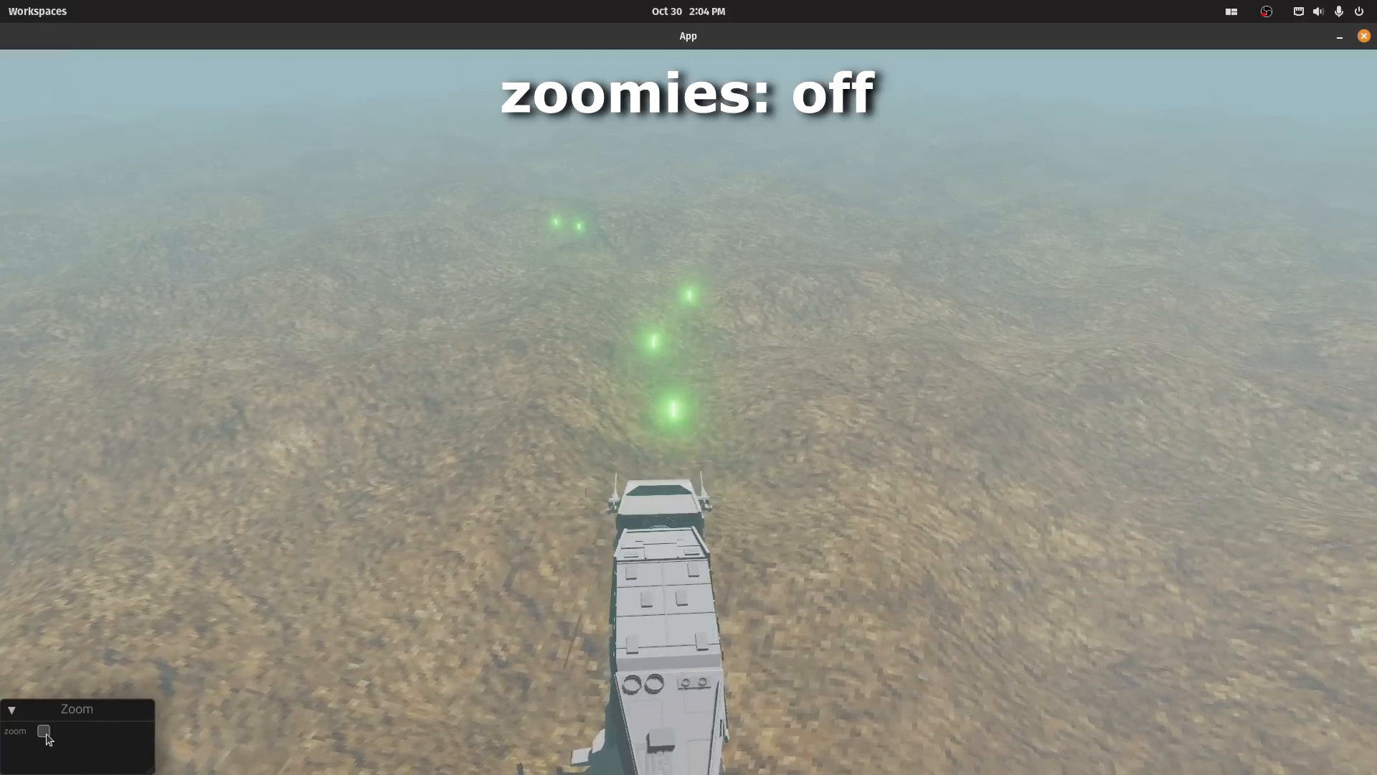
{"action": "left_click", "coordinate": [43, 731]}
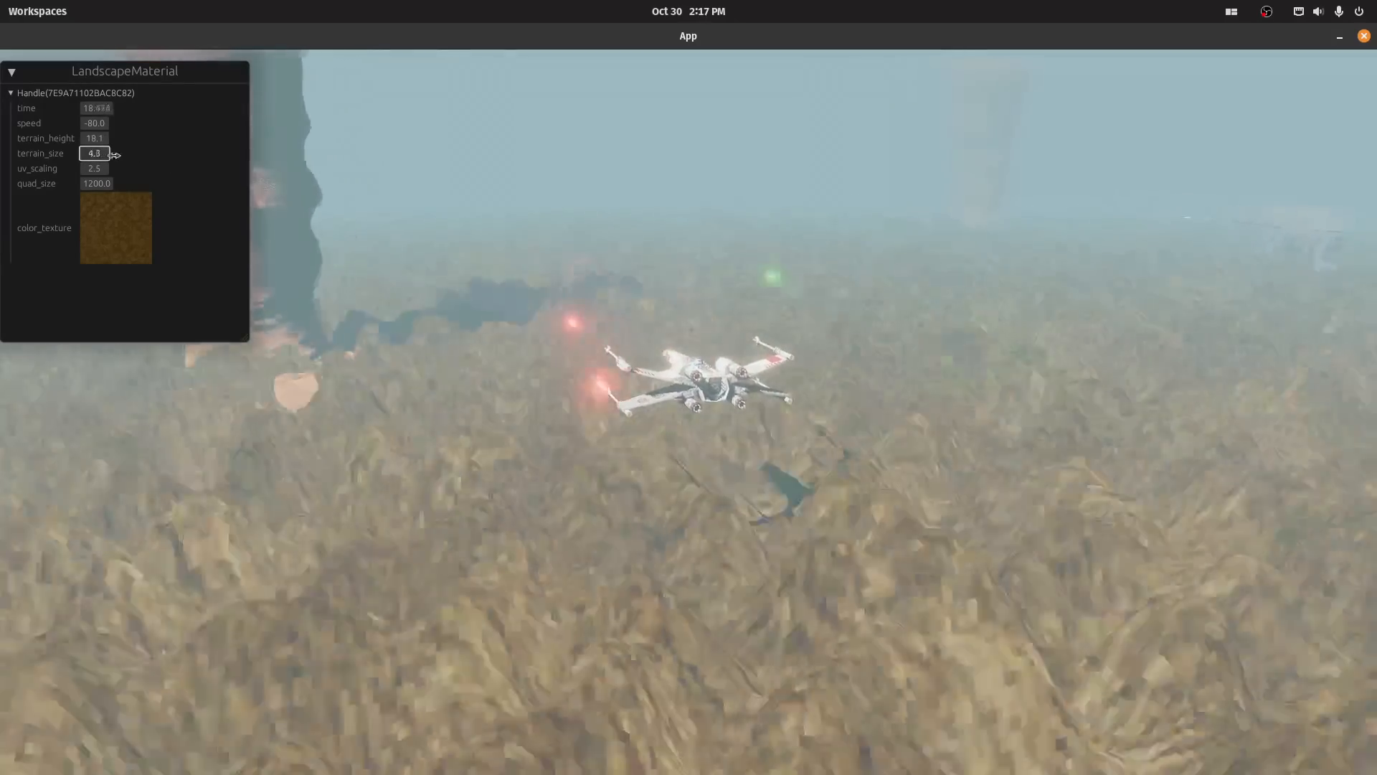
{"action": "left_click_drag", "start_coordinate": [95, 153], "coordinate": [83, 153]}
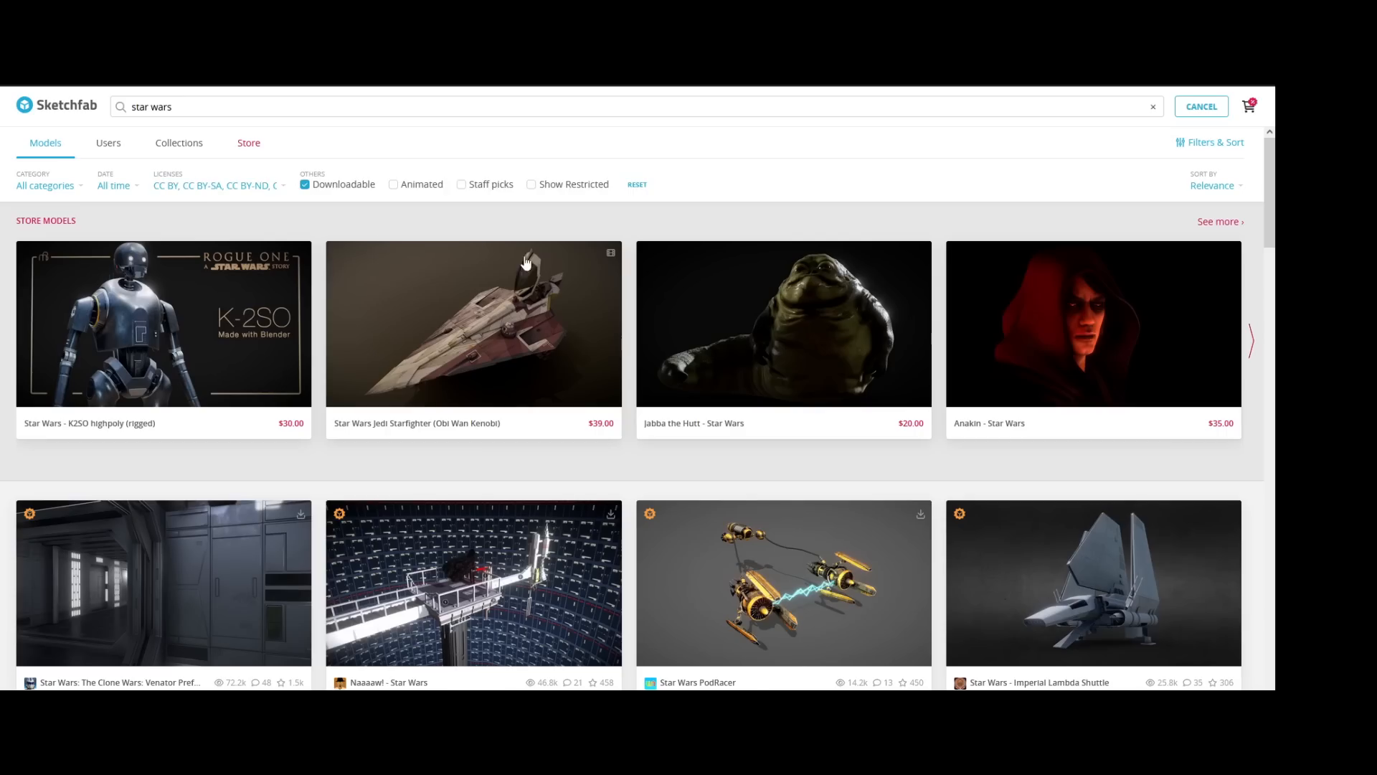
Scroll through the downloadable 'star wars' model results on Sketchfab.
{"action": "scroll", "scroll_direction": "down", "scroll_amount": 3}
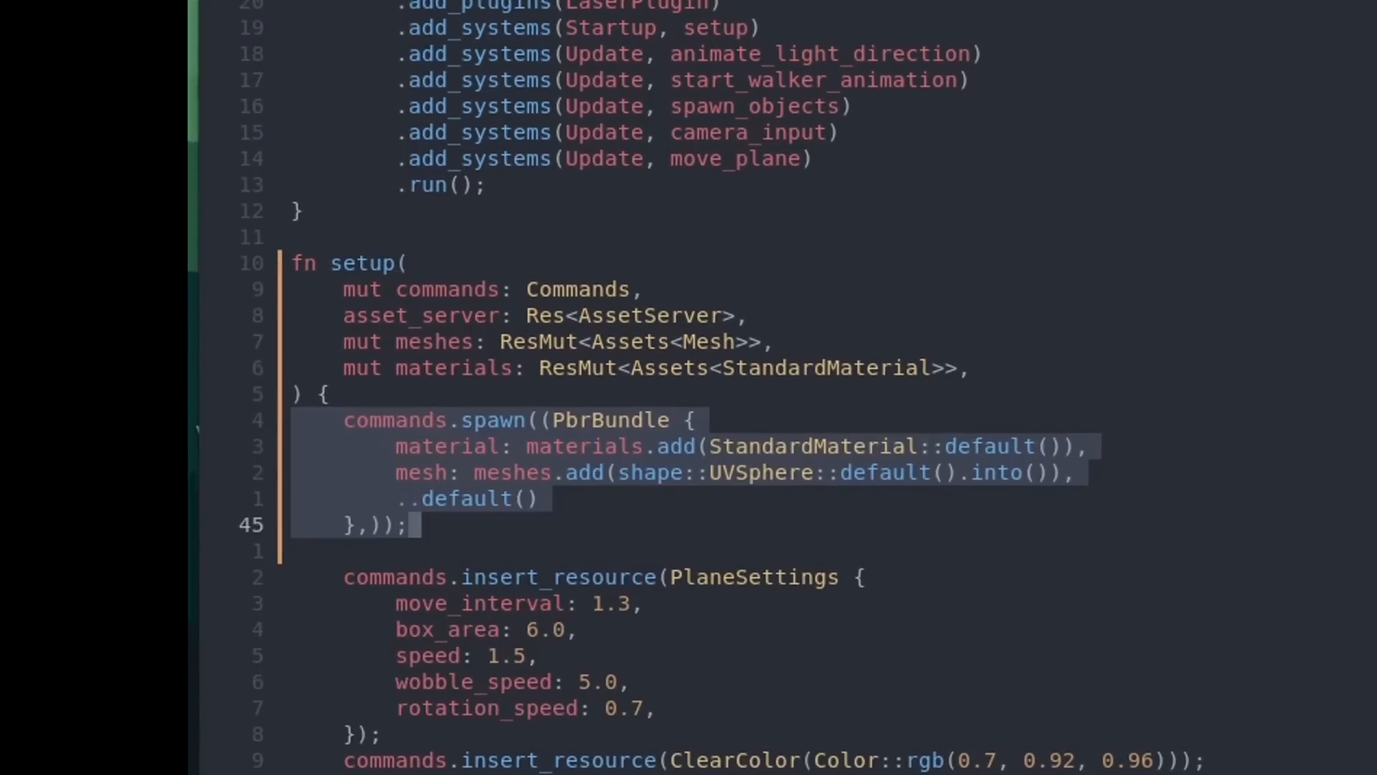
{"action": "scroll", "scroll_direction": "down", "scroll_amount": 3}
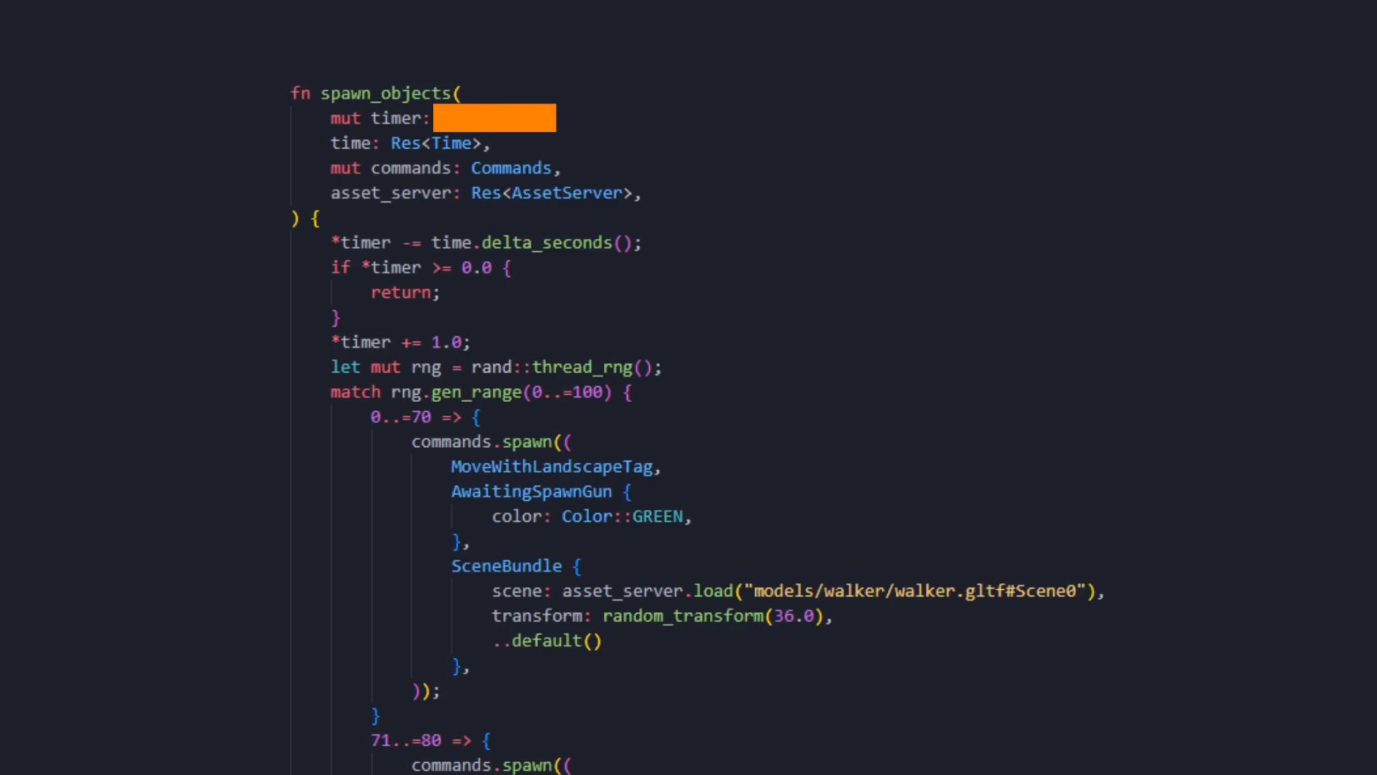
Declare the timer parameter as Local<f32> and review the spawn match arms below.
{"action": "type", "text": "Local<f32>,"}
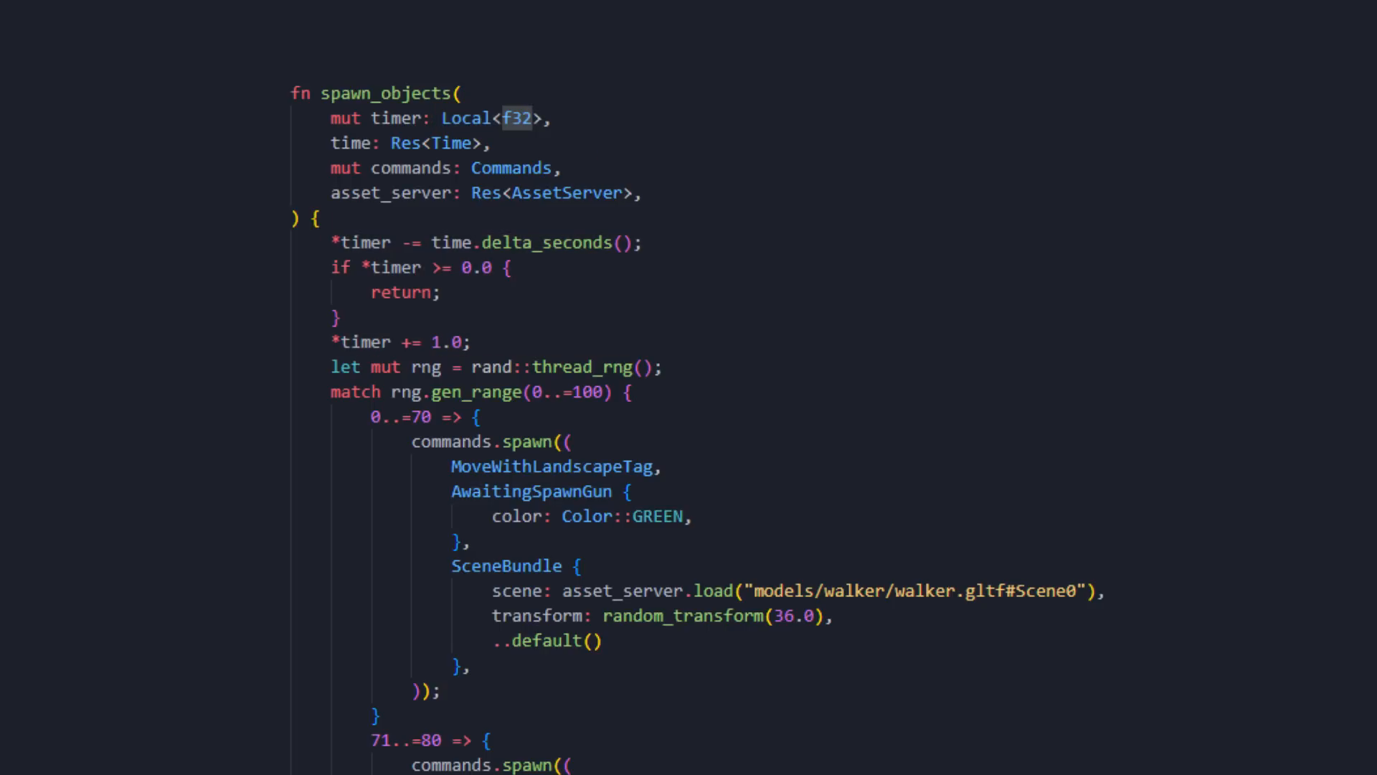
{"action": "scroll", "scroll_direction": "down", "scroll_amount": 3}
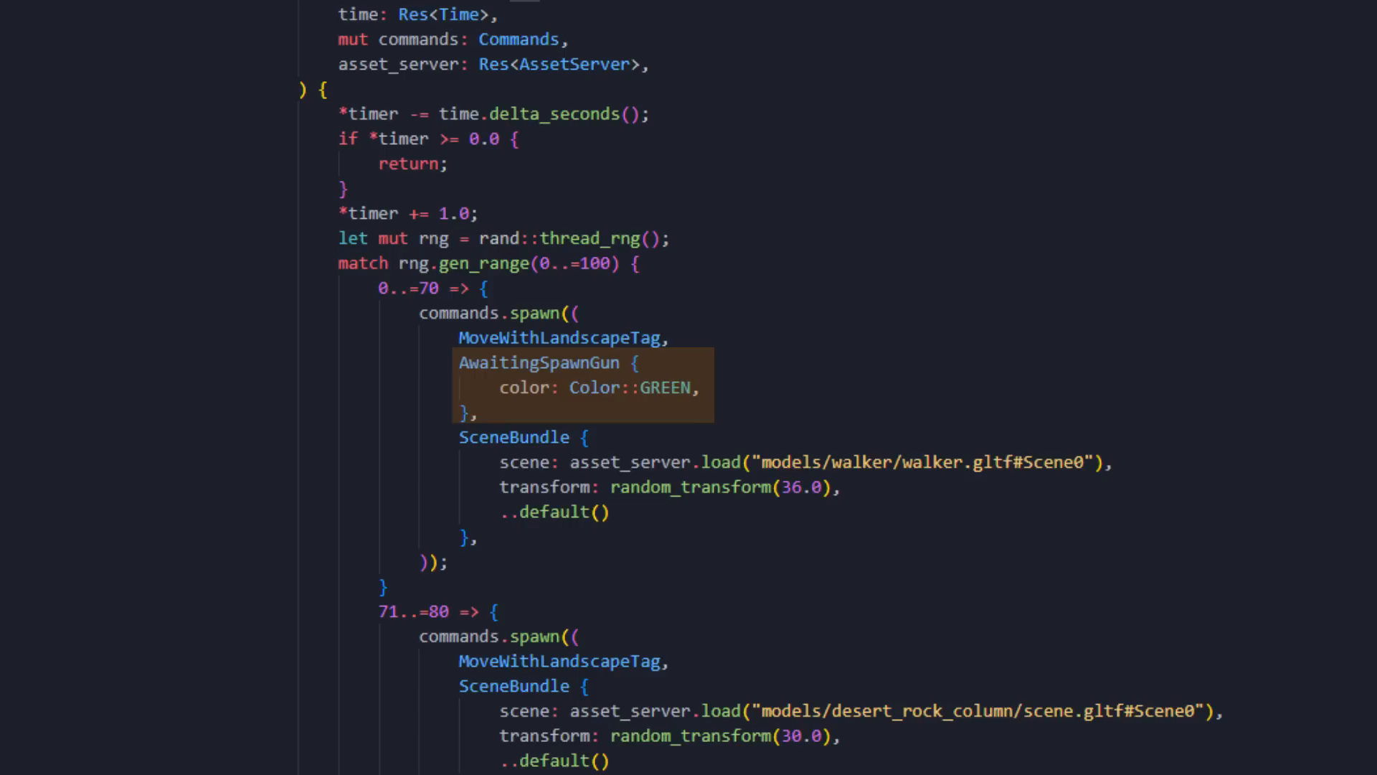
{"action": "scroll", "scroll_direction": "down", "scroll_amount": 3}
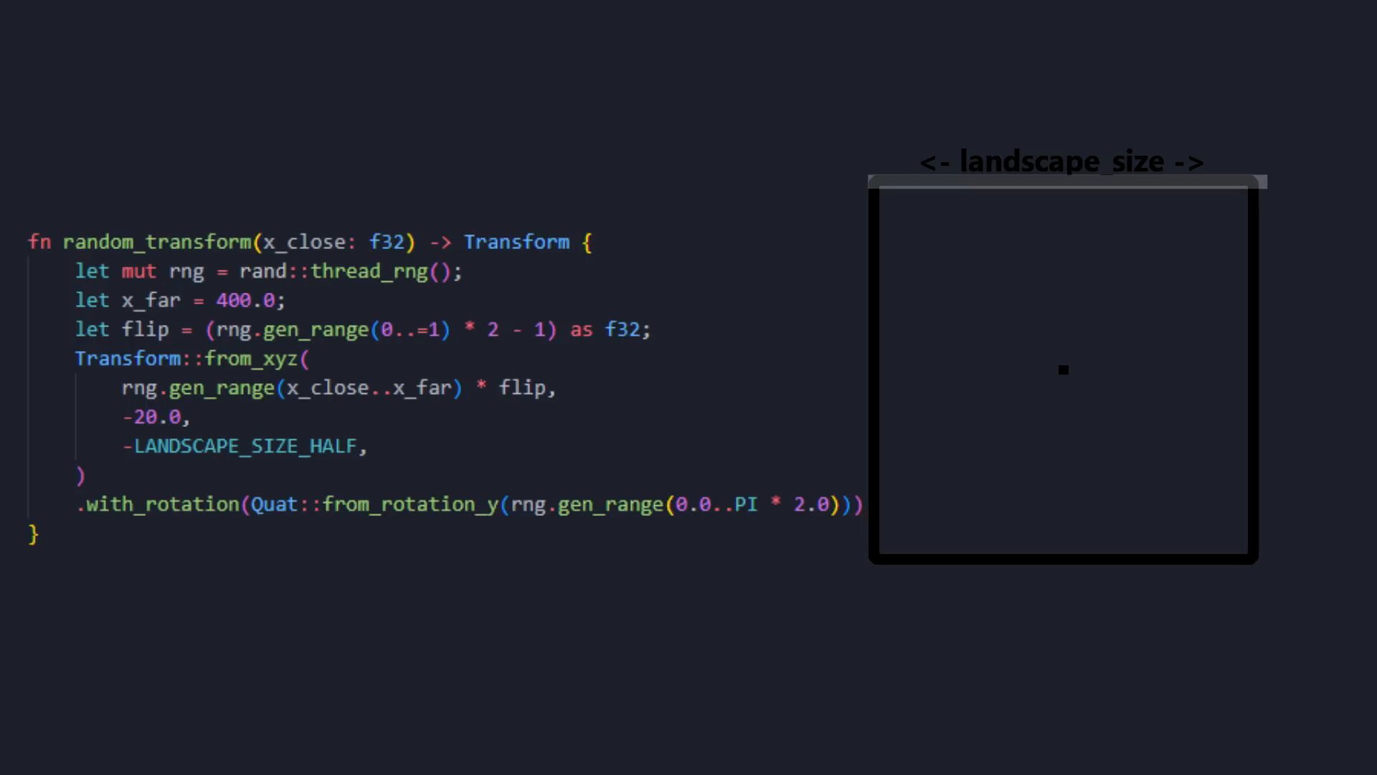
{"action": "double_click", "coordinate": [245, 446]}
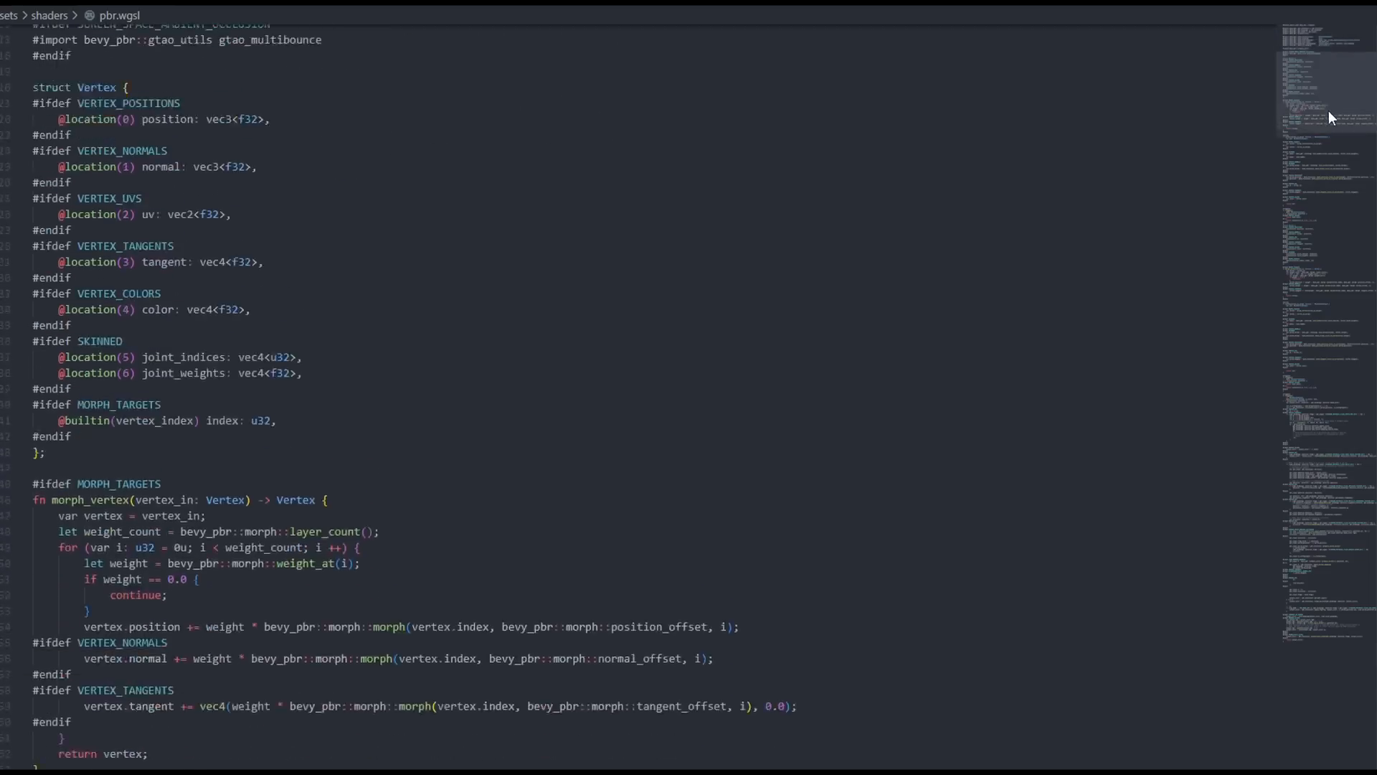
Scroll through pbr.wgsl's fragment shader toward the MORPH_TARGETS morph_vertex block.
{"action": "scroll", "scroll_direction": "down", "scroll_amount": 3}
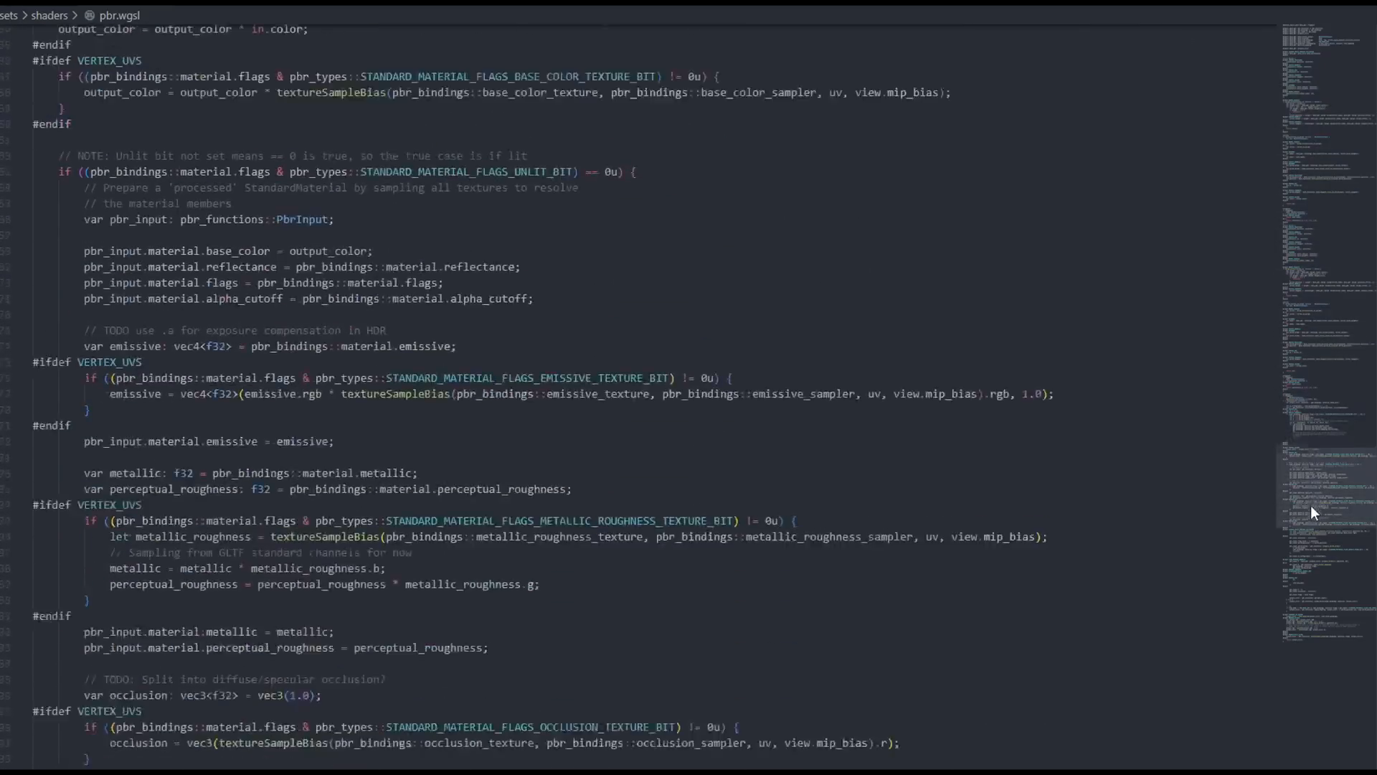
{"action": "scroll", "scroll_direction": "down", "scroll_amount": 3}
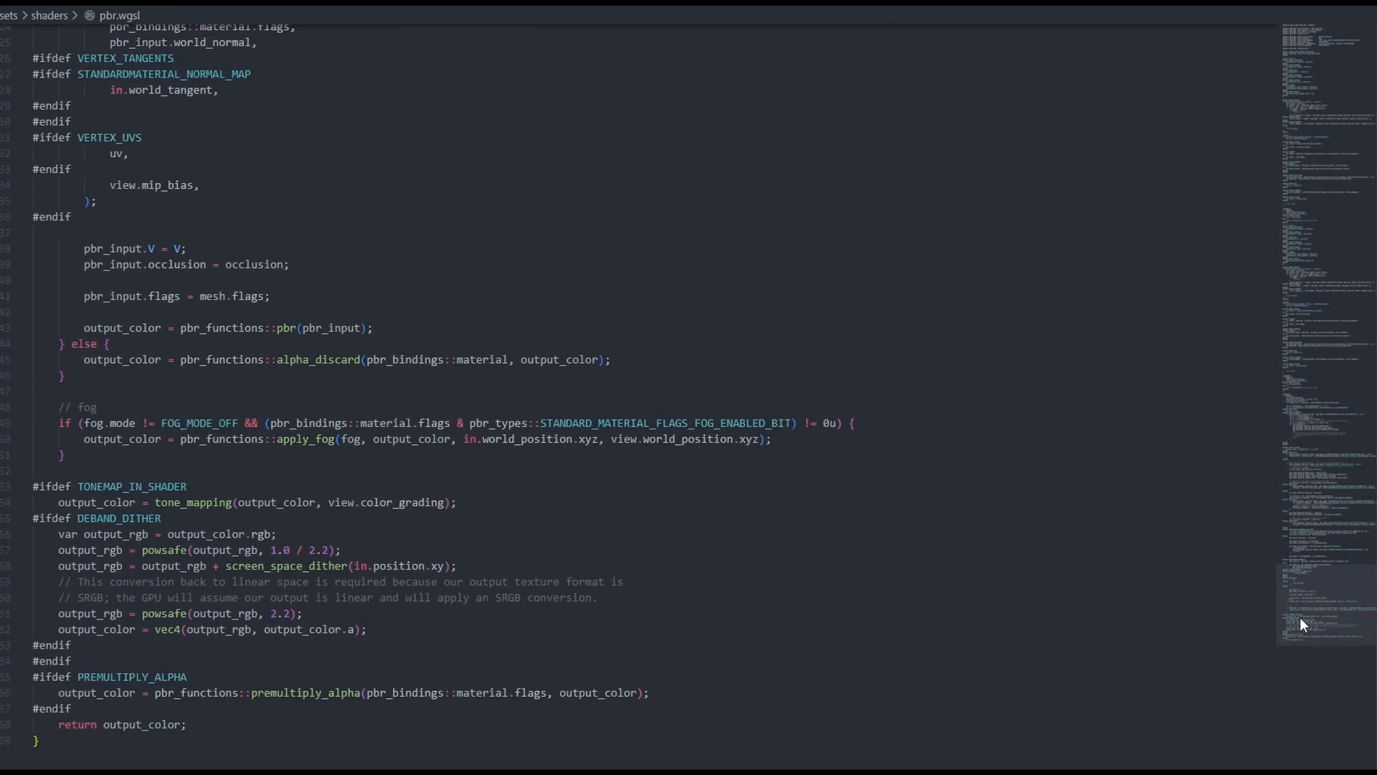
{"action": "scroll", "scroll_direction": "up", "scroll_amount": 3}
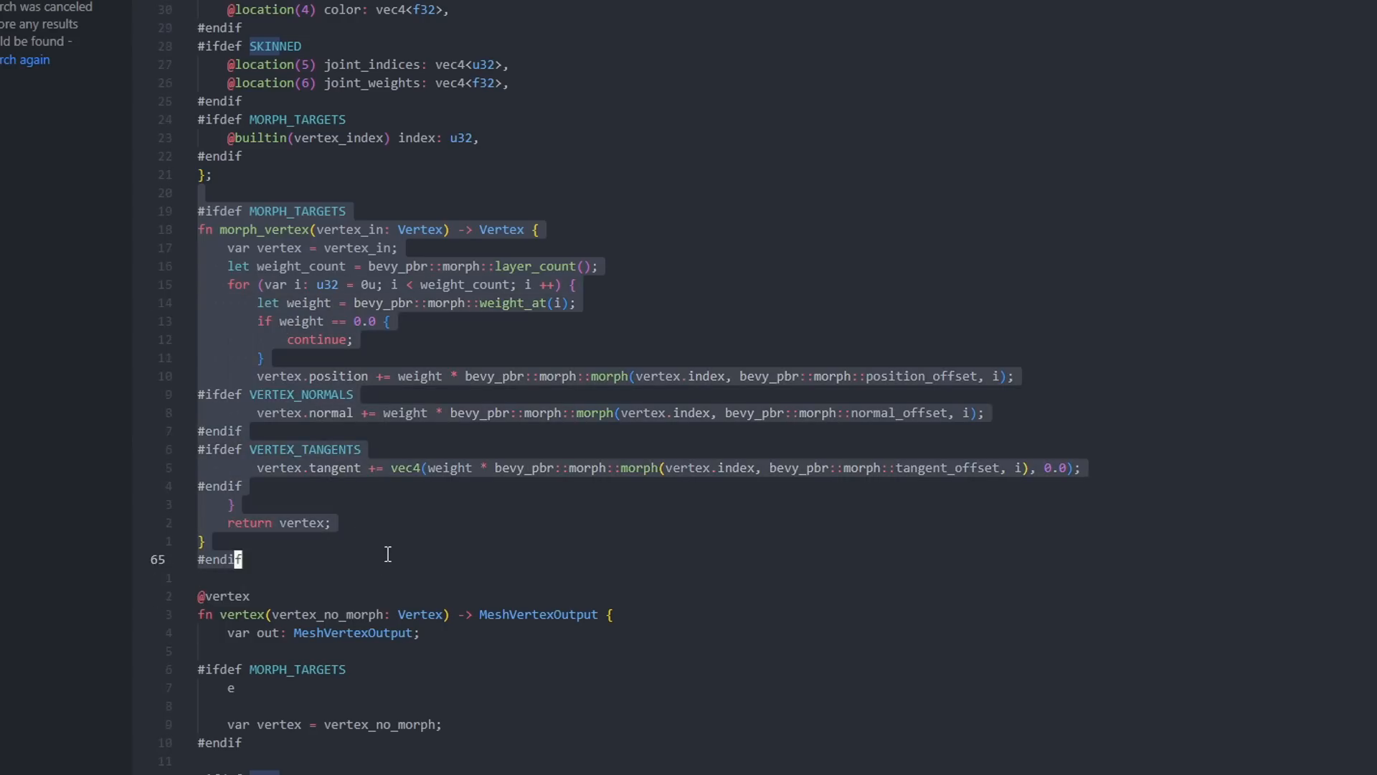
Scroll through the vertex function past the removed morph-target and #ifdef blocks.
{"action": "scroll", "scroll_direction": "down", "scroll_amount": 3}
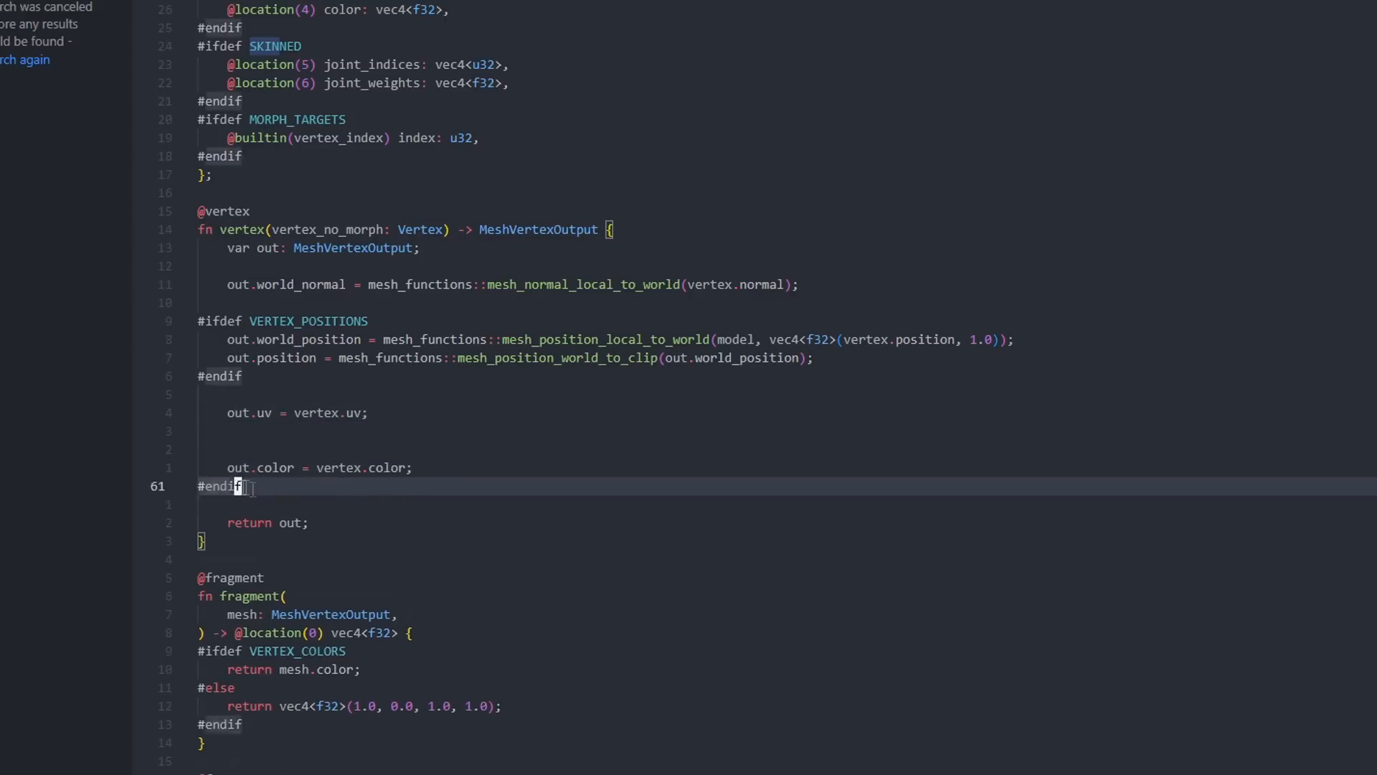
{"action": "scroll", "scroll_direction": "down", "scroll_amount": 3}
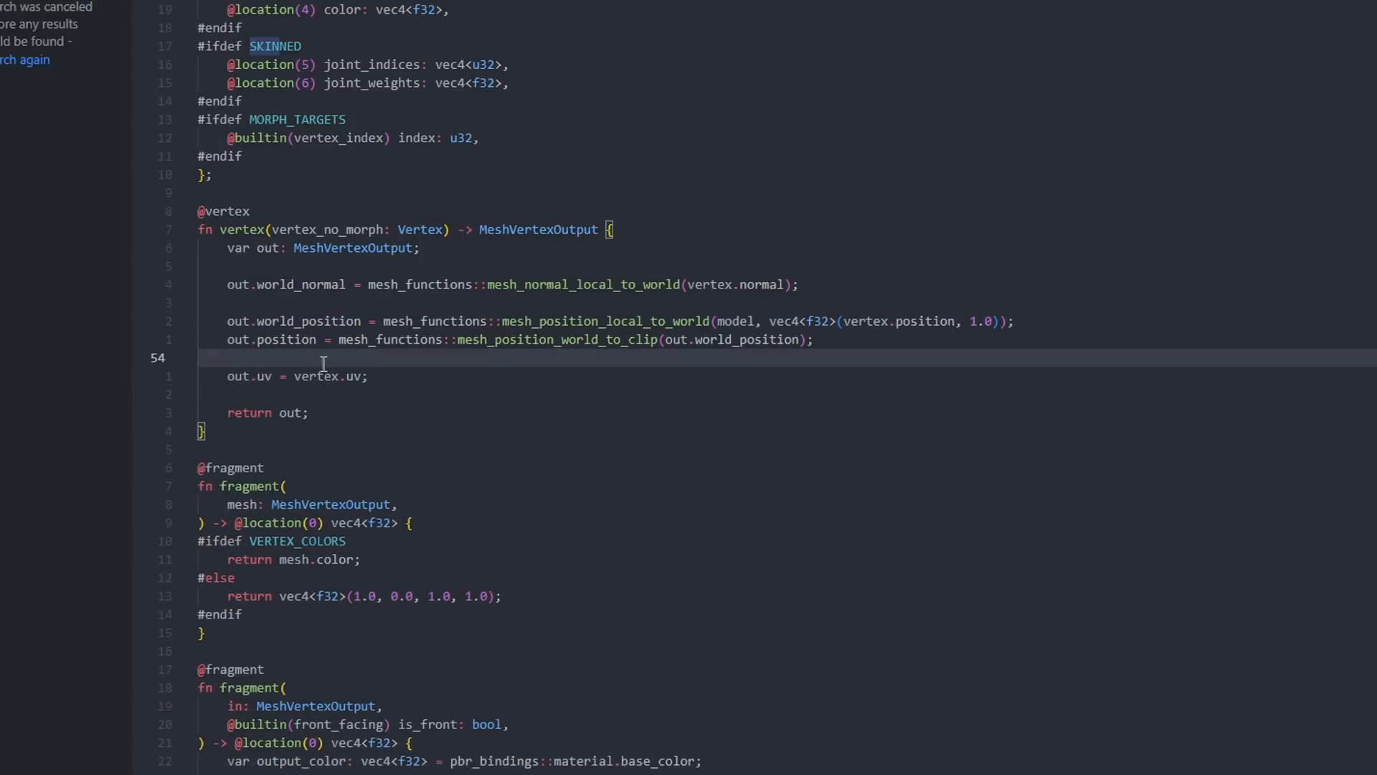
{"action": "scroll", "scroll_direction": "down", "scroll_amount": 3}
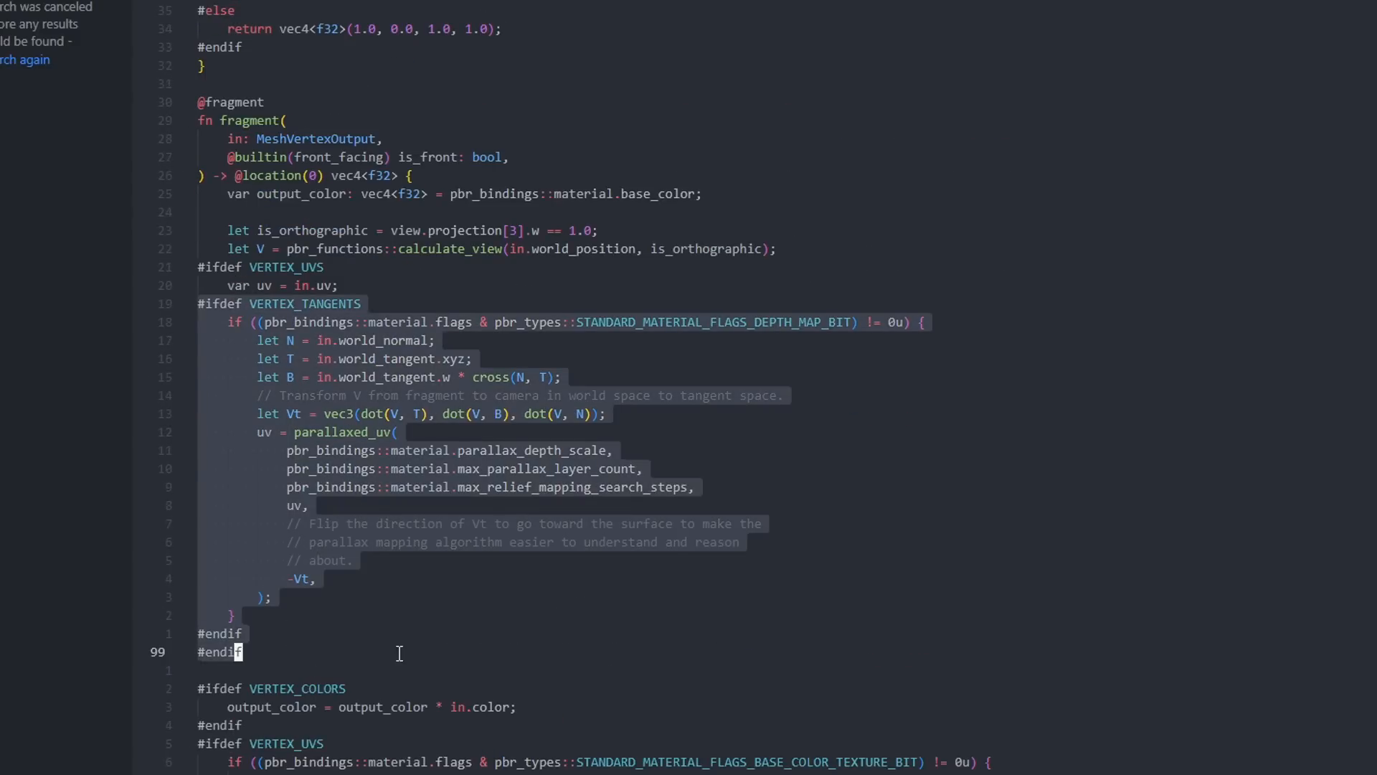
Scroll the noise WGSL file to the simplexNoise2 function.
{"action": "scroll", "scroll_direction": "down", "scroll_amount": 3}
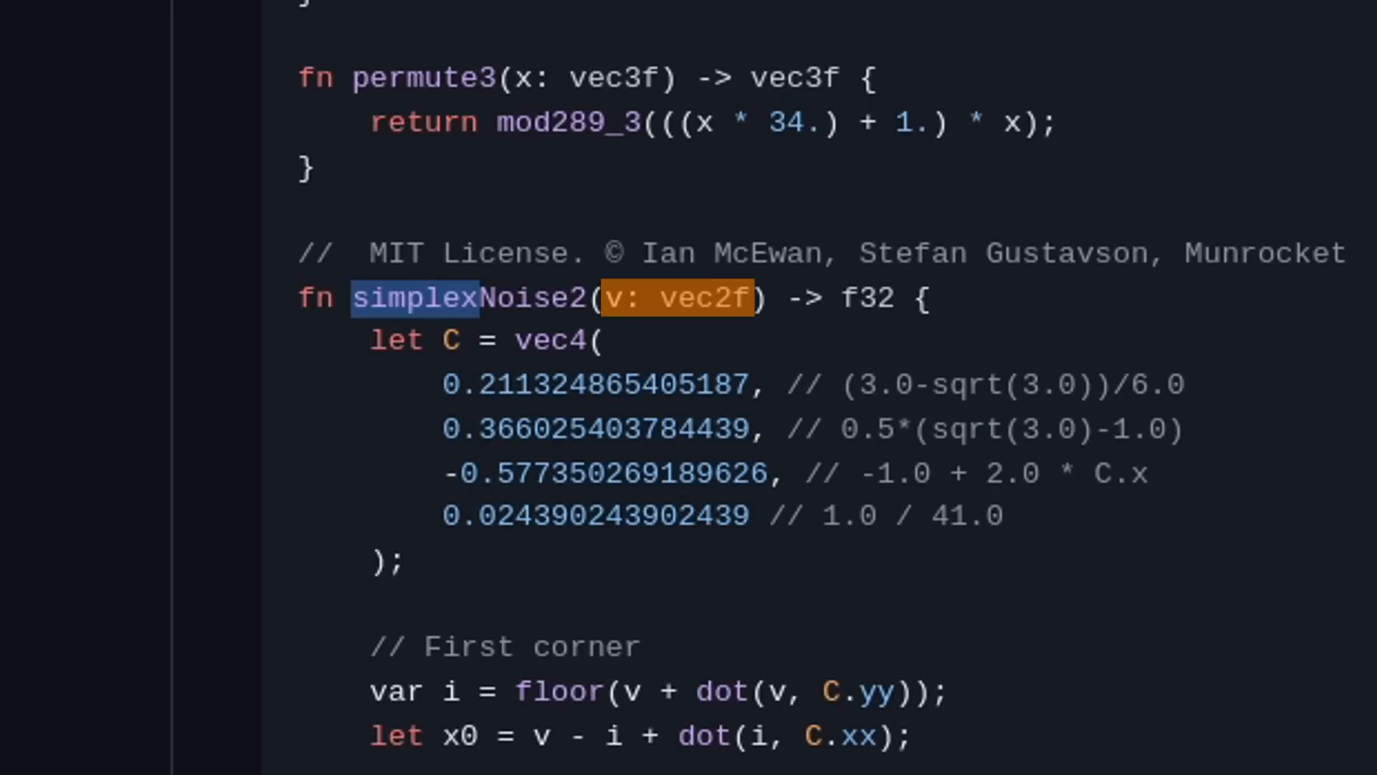
{"action": "left_click", "coordinate": [866, 297]}
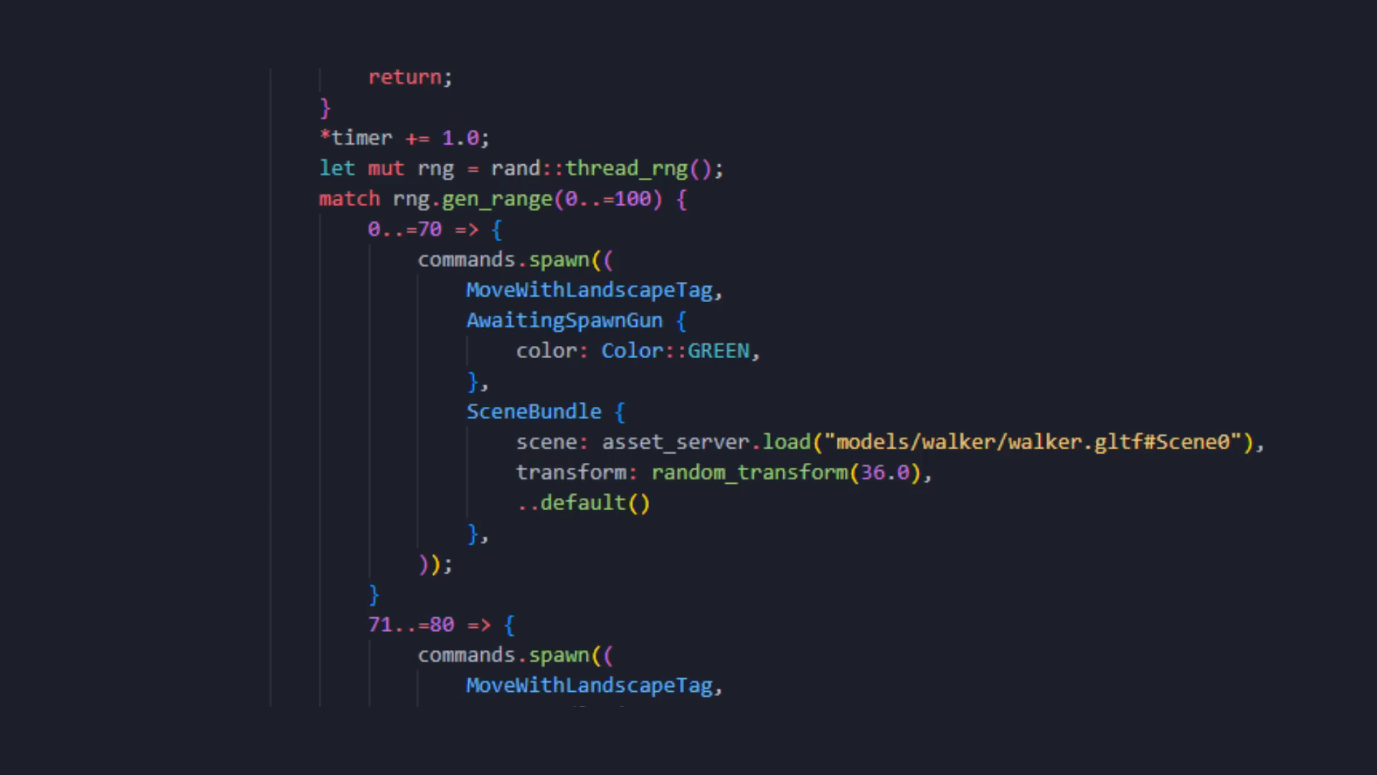
Navigate to the Camera3dBundle with its FogSettings and BloomSettings.
{"action": "double_click", "coordinate": [593, 290]}
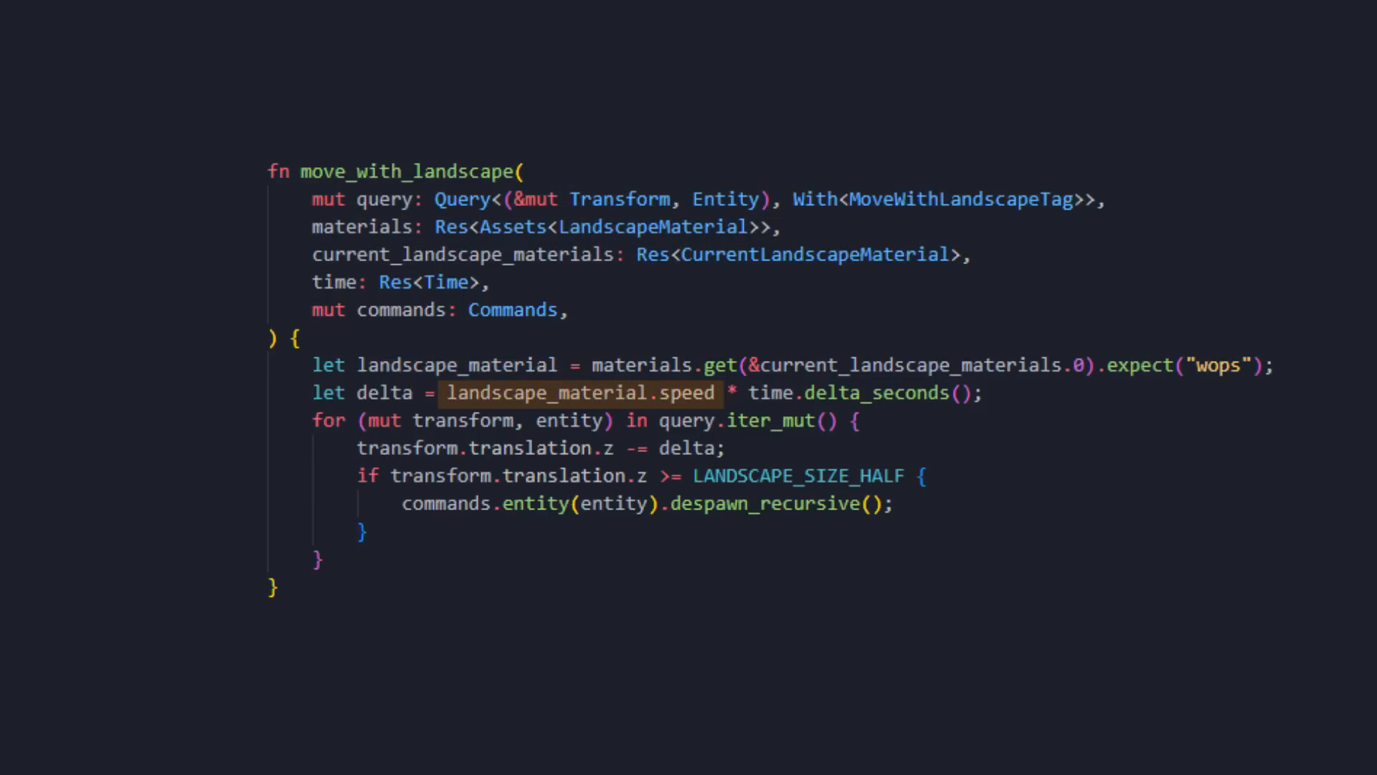
{"action": "double_click", "coordinate": [385, 393]}
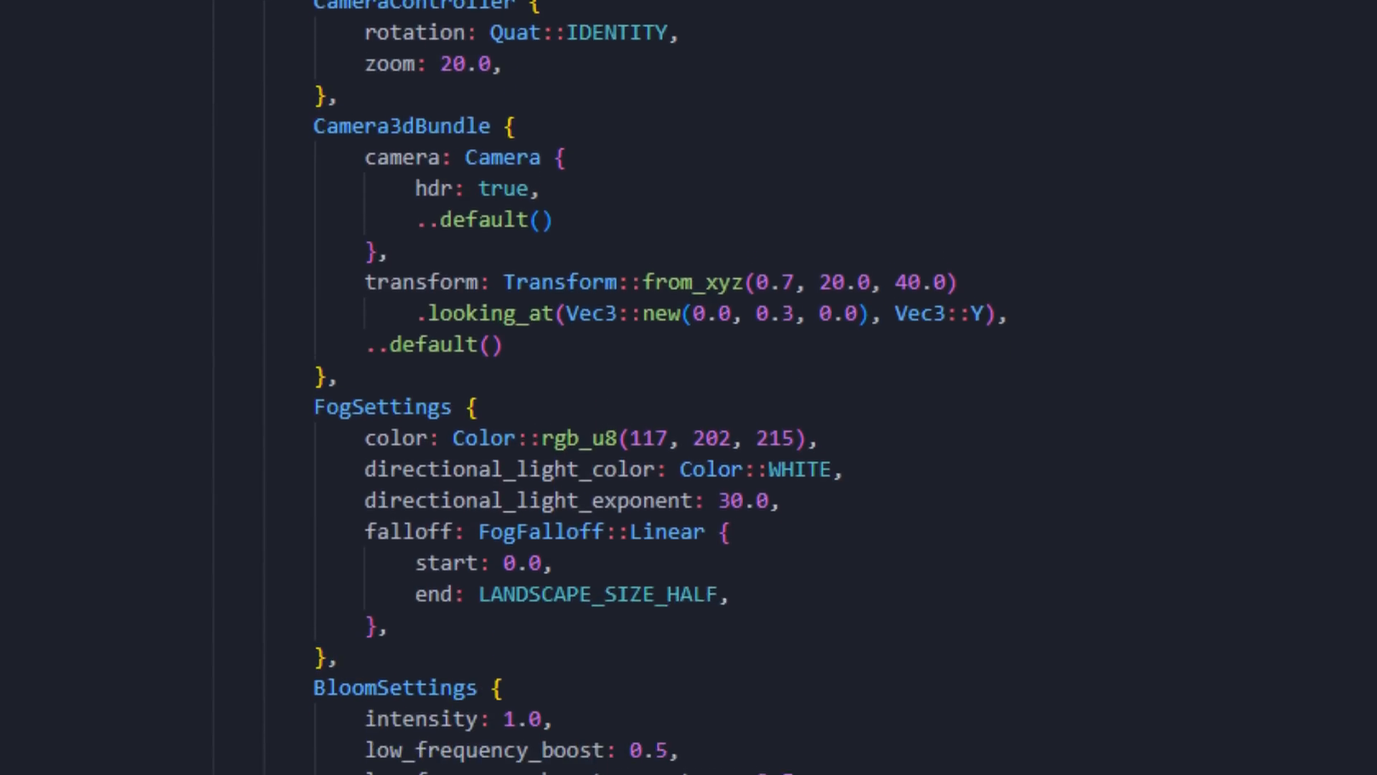
Scroll to the LANDSCAPE_SIZE constants and LandscapePlugin's system registrations.
{"action": "scroll", "scroll_direction": "down", "scroll_amount": 3}
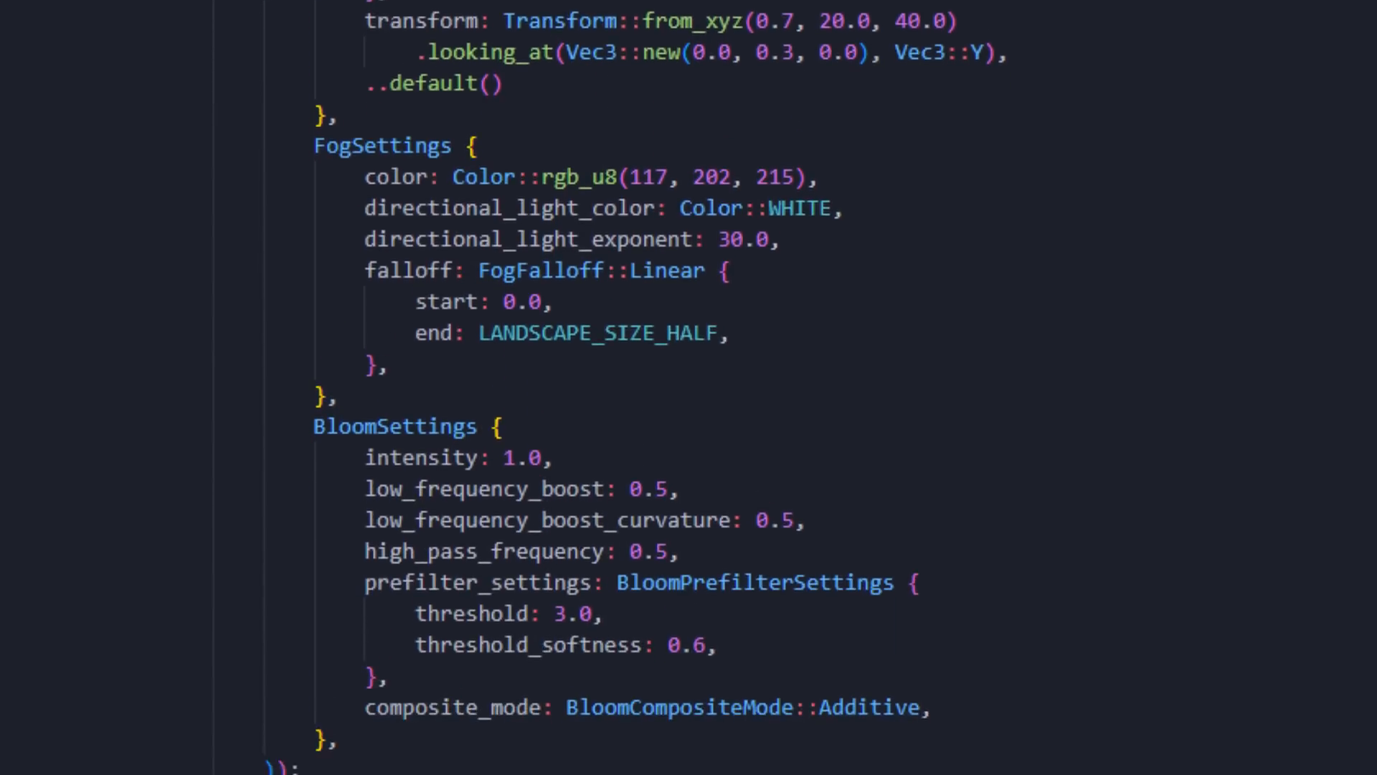
{"action": "scroll", "scroll_direction": "down", "scroll_amount": 3}
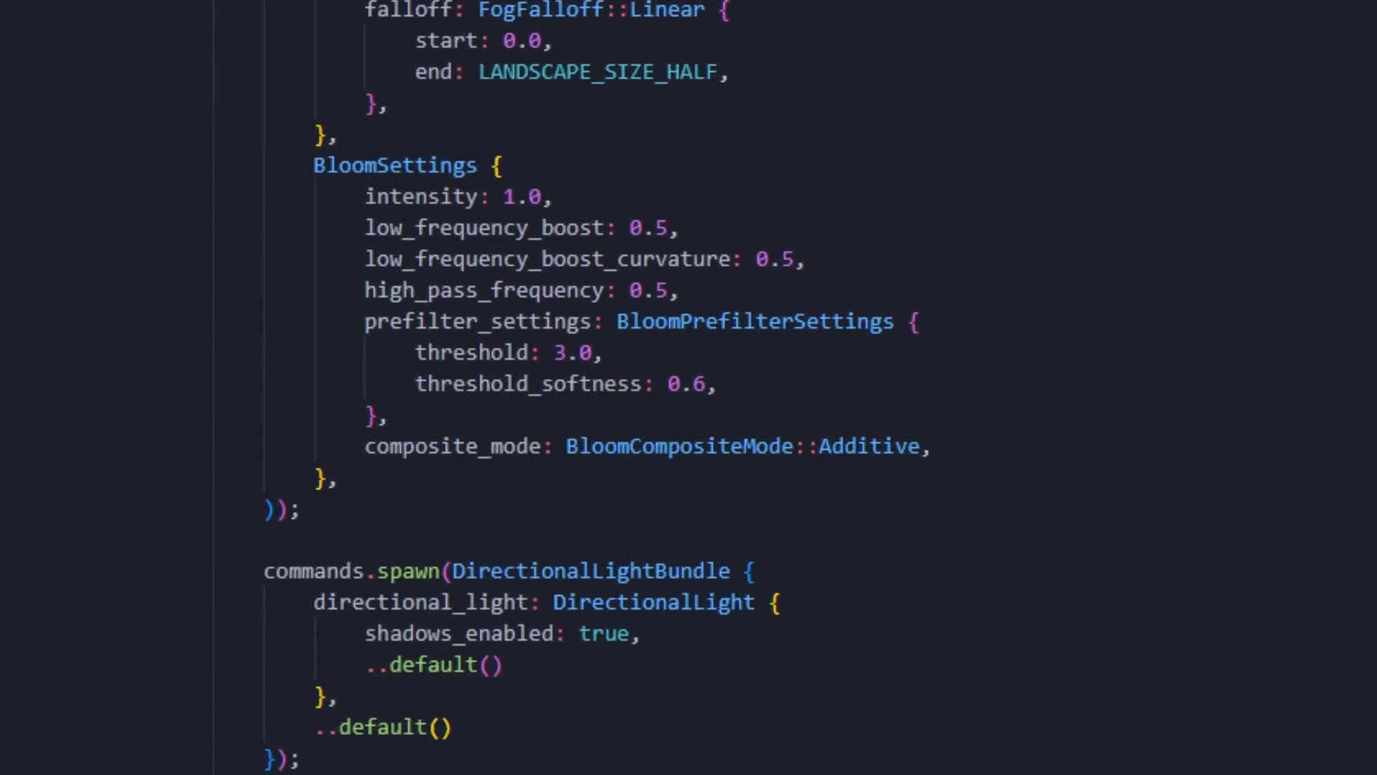
{"action": "scroll", "scroll_direction": "up", "scroll_amount": 3}
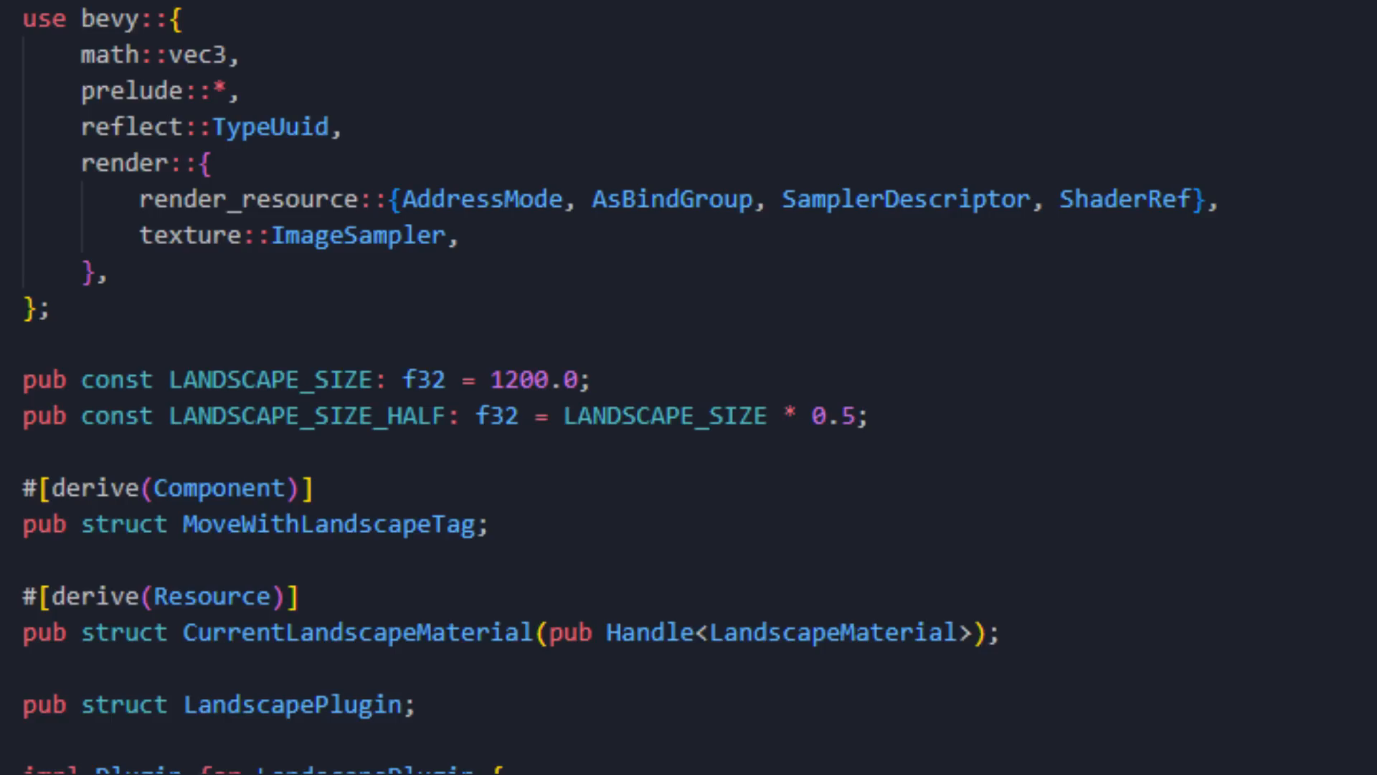
{"action": "scroll", "scroll_direction": "down", "scroll_amount": 3}
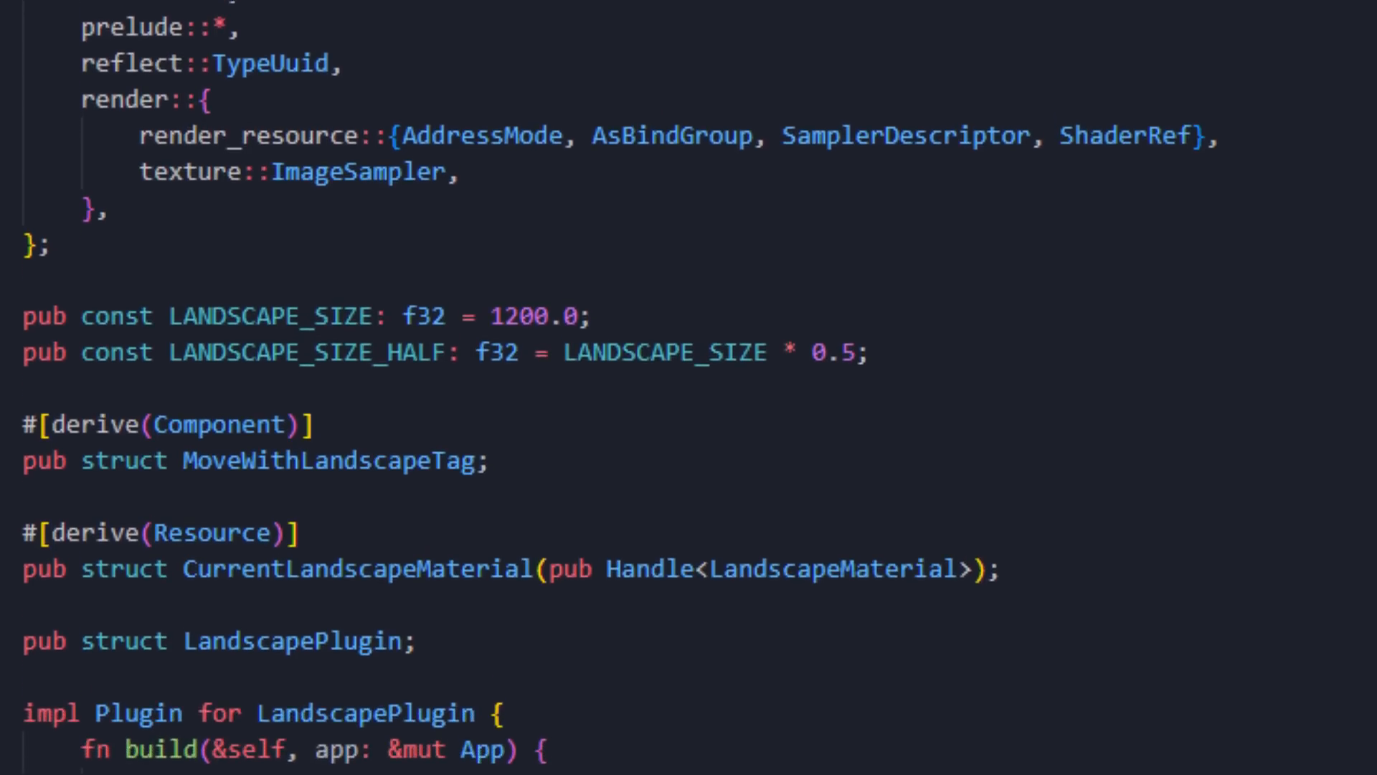
{"action": "scroll", "scroll_direction": "down", "scroll_amount": 3}
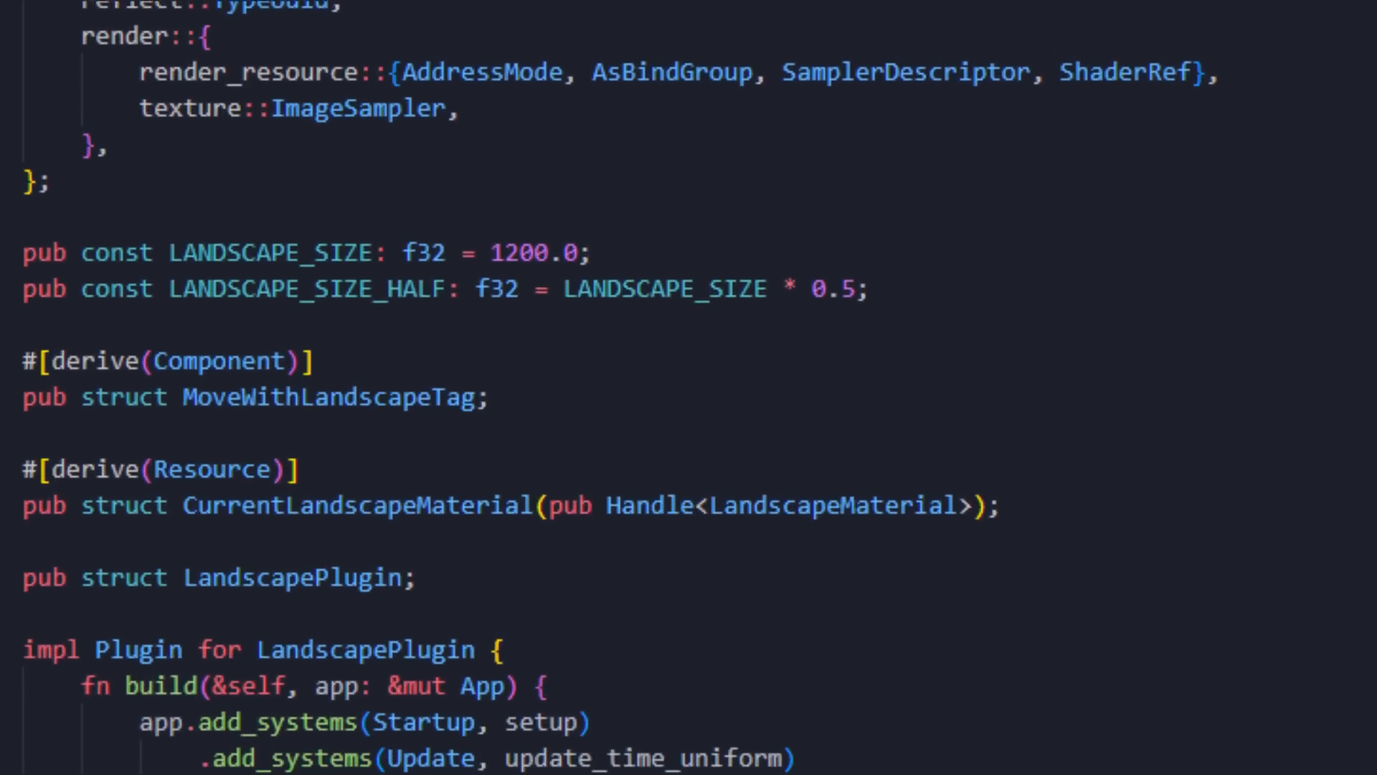
{"action": "scroll", "scroll_direction": "down", "scroll_amount": 3}
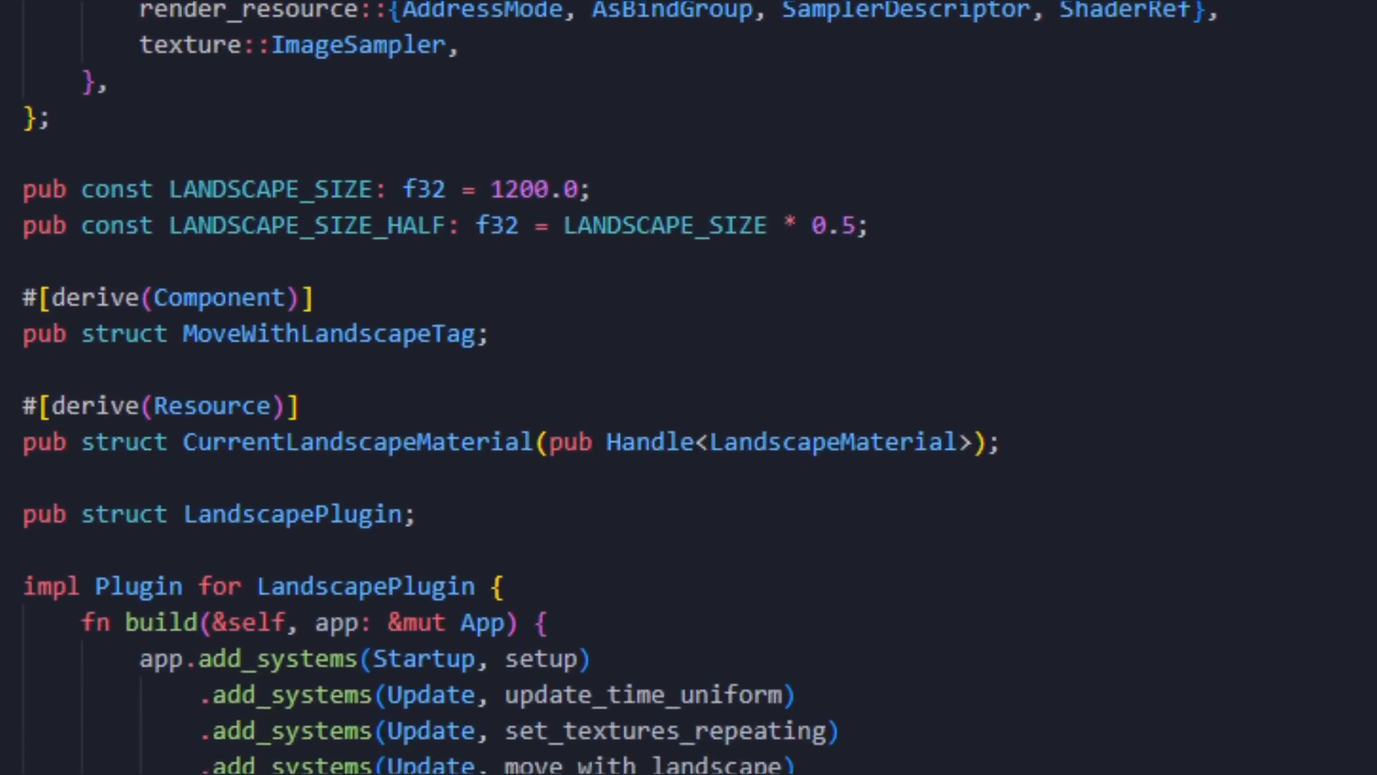